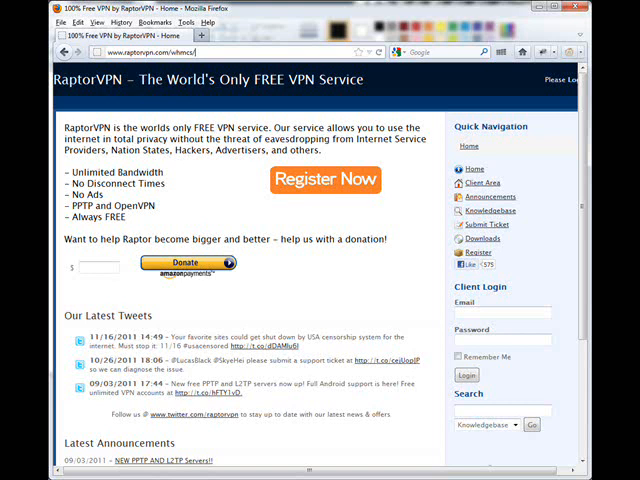
Start the free VPN registration via 'Register Now' on the RaptorVPN homepage
click(326, 180)
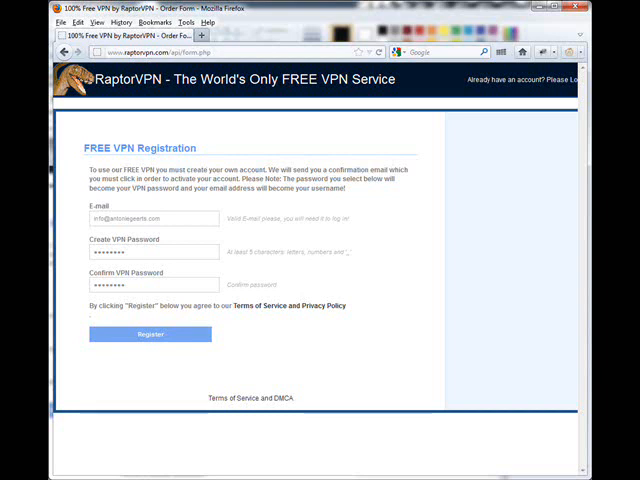
click(150, 334)
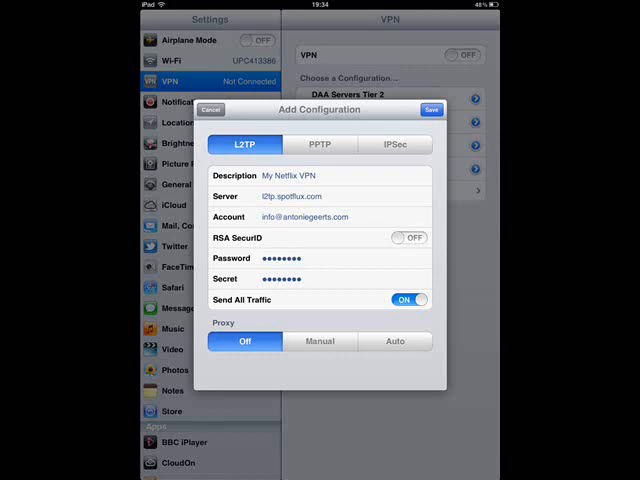
Save the new L2TP configuration 'My Netflix VPN' with account, password and shared secret
click(432, 110)
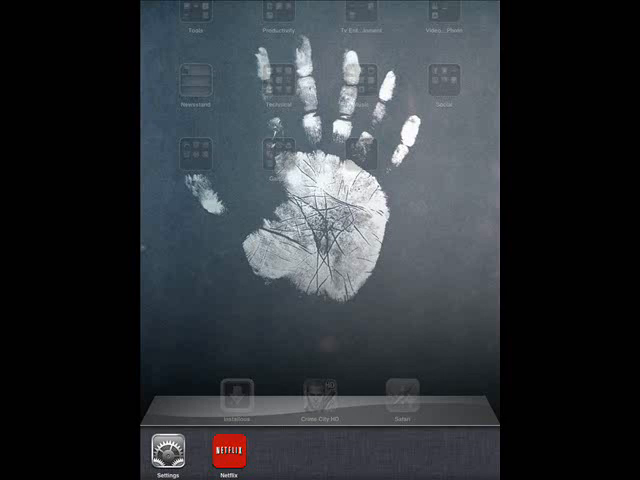
Switch to Netflix from the multitasking bar and sign in with the account email and password
click(228, 458)
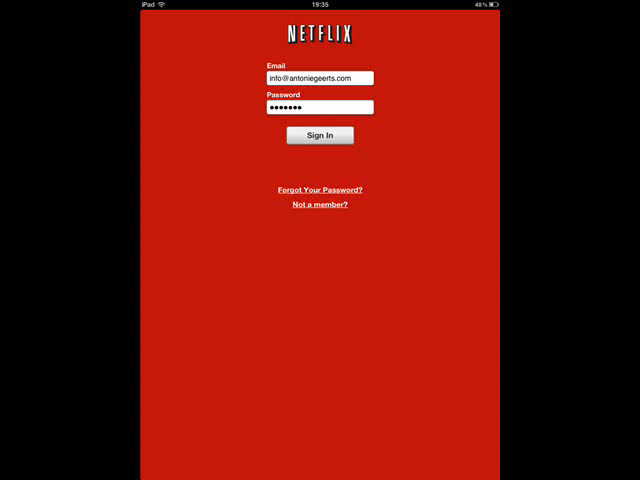
click(320, 136)
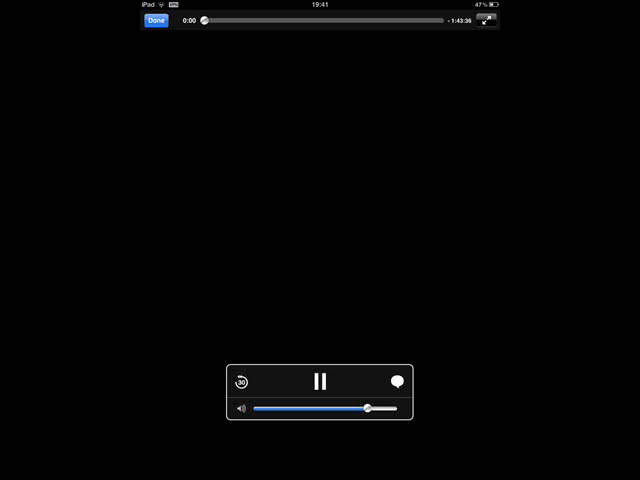
Pause the movie at the very start of playback and leave it paused in the player
click(320, 380)
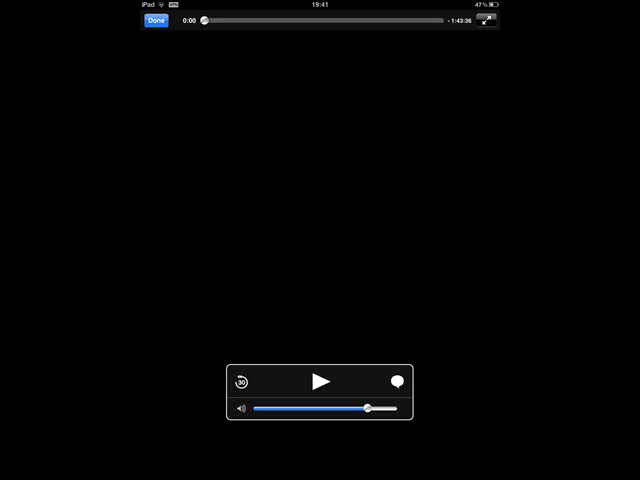
click(156, 20)
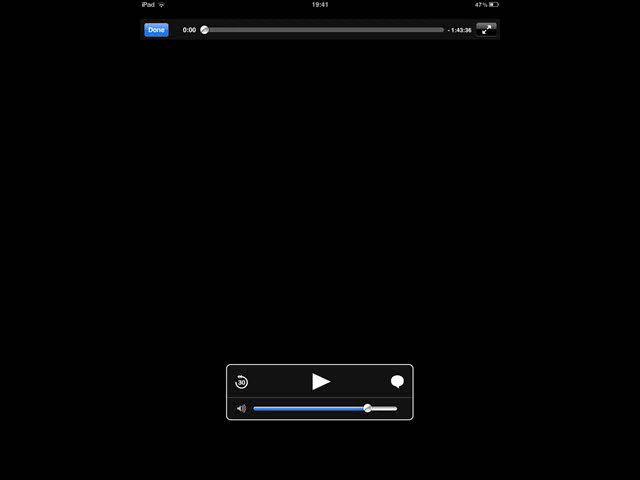
click(320, 380)
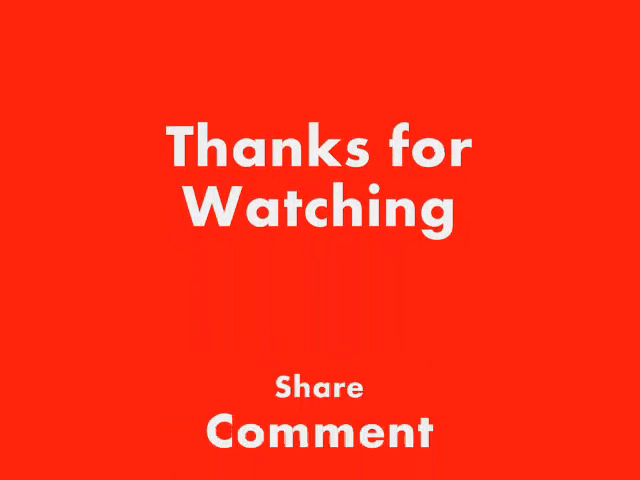
scroll(down, 3)
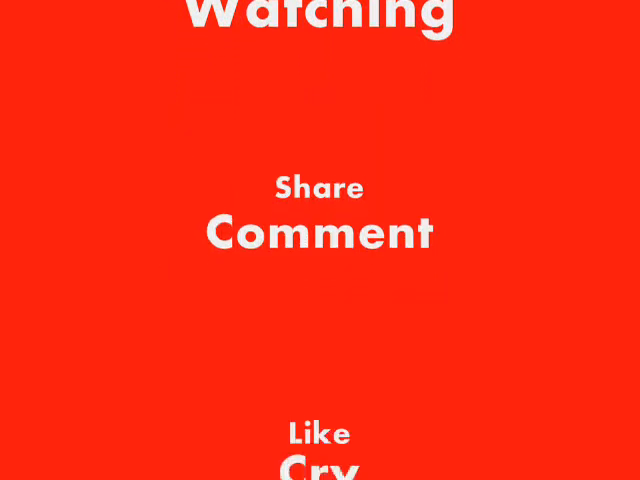